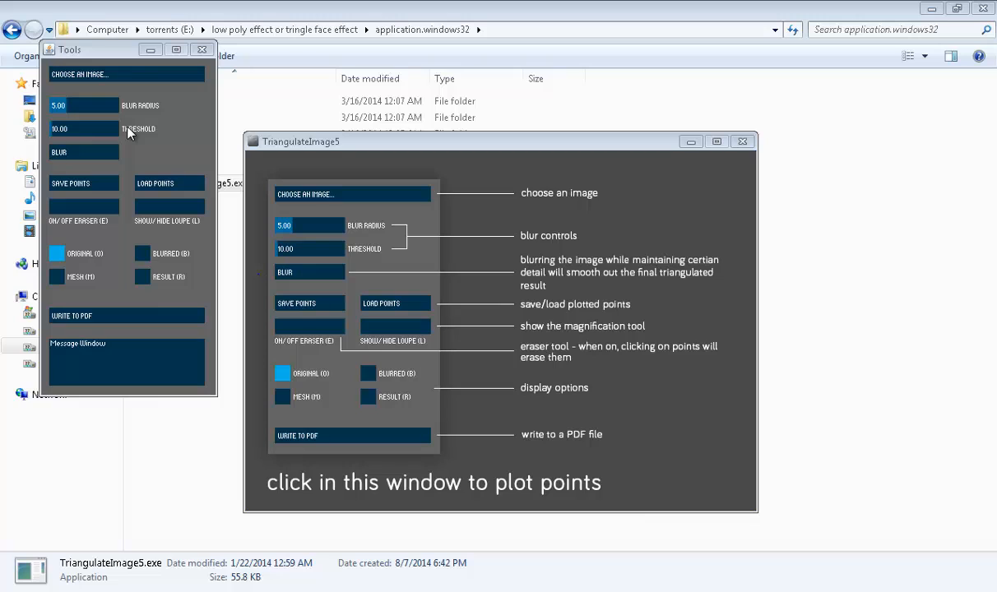
{"action": "mouse_move", "coordinate": [84, 106]}
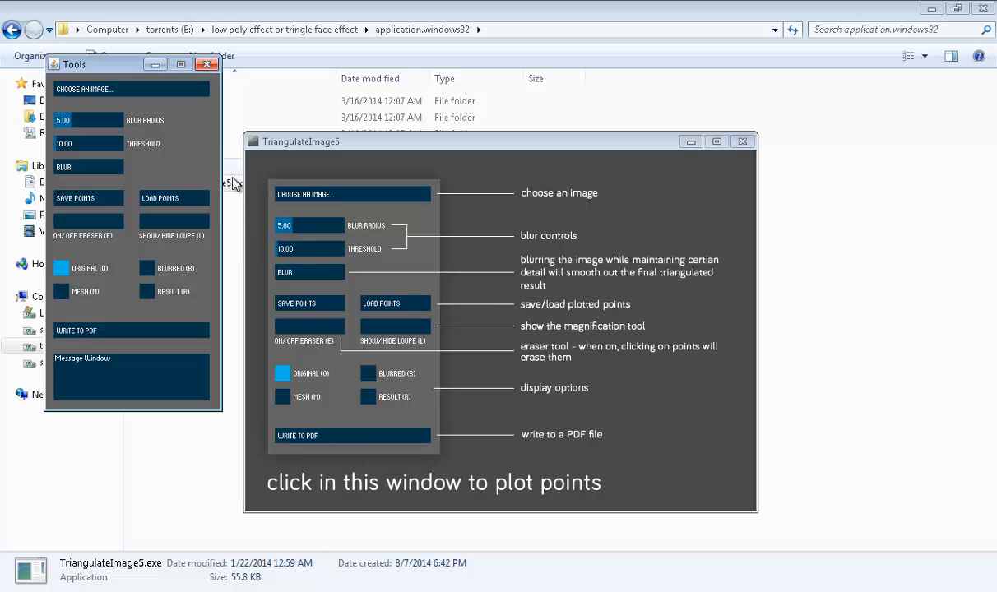
{"action": "mouse_move", "coordinate": [761, 145]}
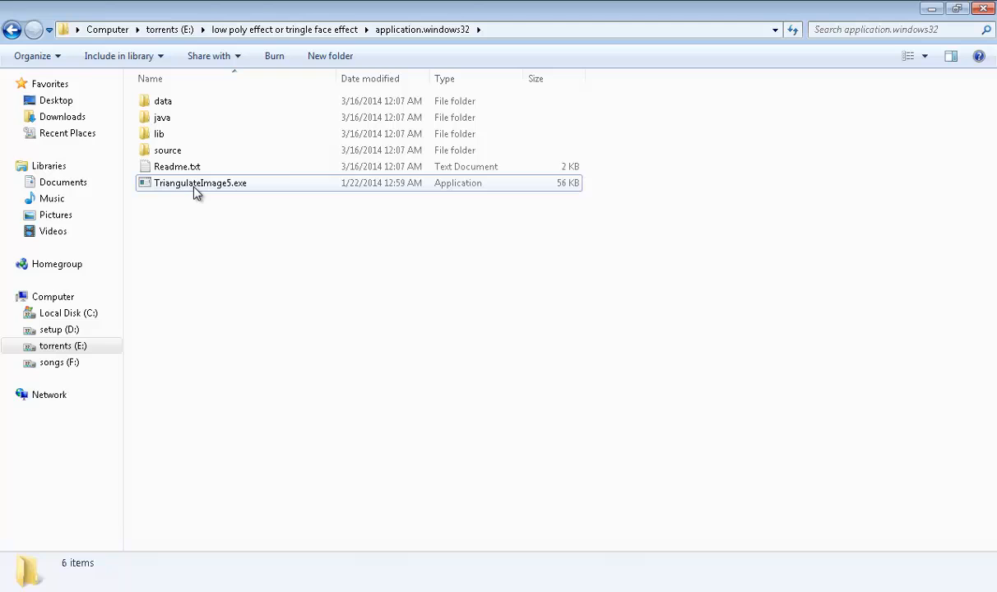
- Relaunch TriangulateImage5 and load the black-and-white baby portrait photo
{"action": "double_click", "coordinate": [200, 182]}
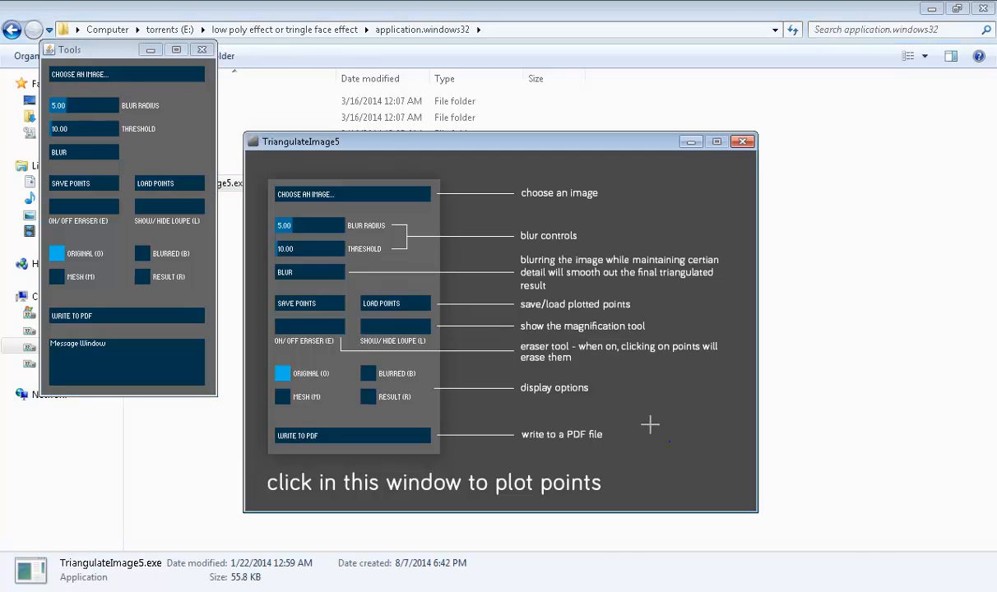
{"action": "left_click", "coordinate": [79, 74]}
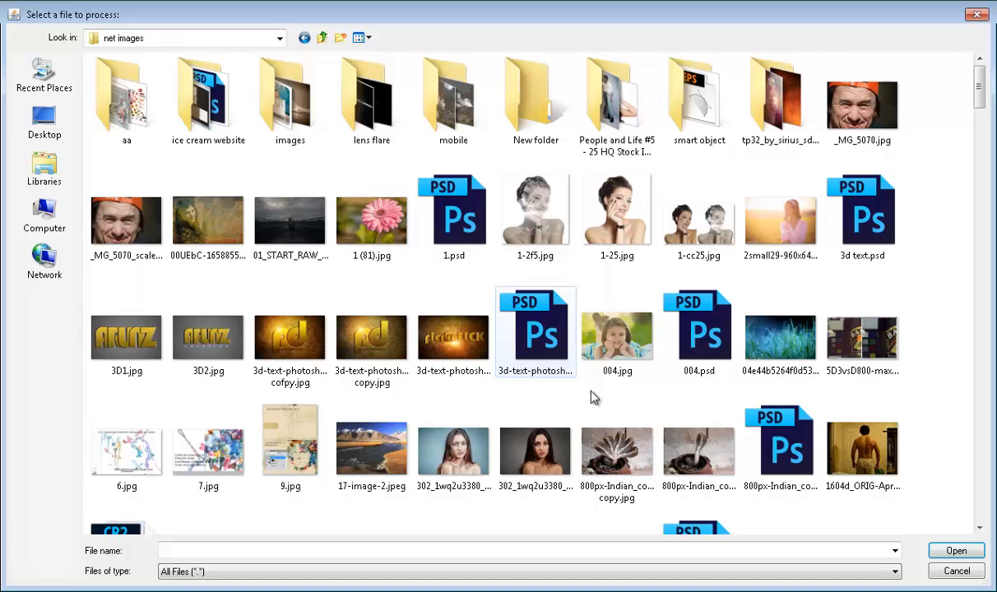
{"action": "scroll", "scroll_direction": "down", "scroll_amount": 3}
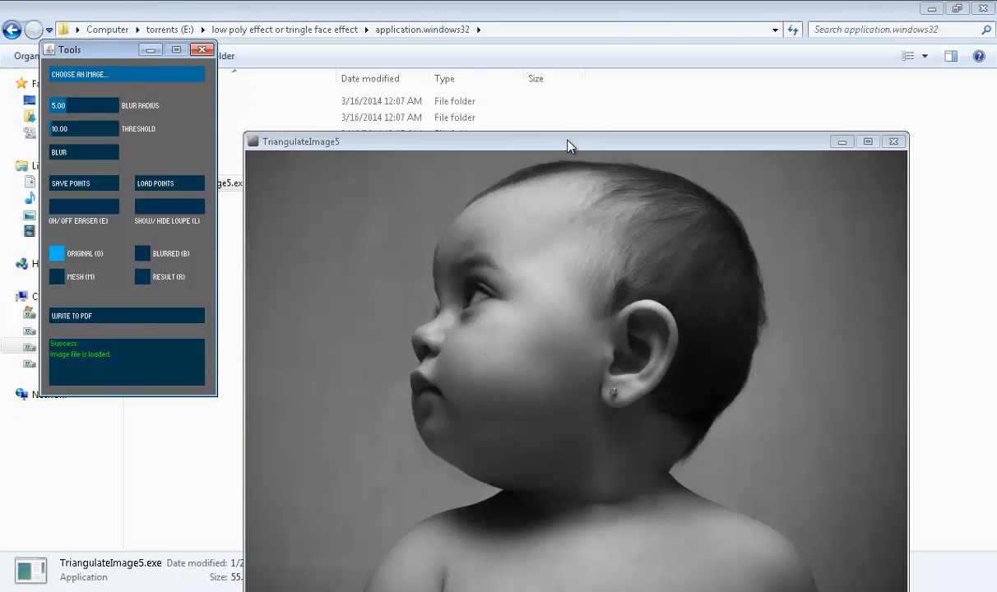
- Bring the portrait window fully into view and plot a point on the forehead outline
{"action": "left_click_drag", "start_coordinate": [572, 141], "coordinate": [532, 81]}
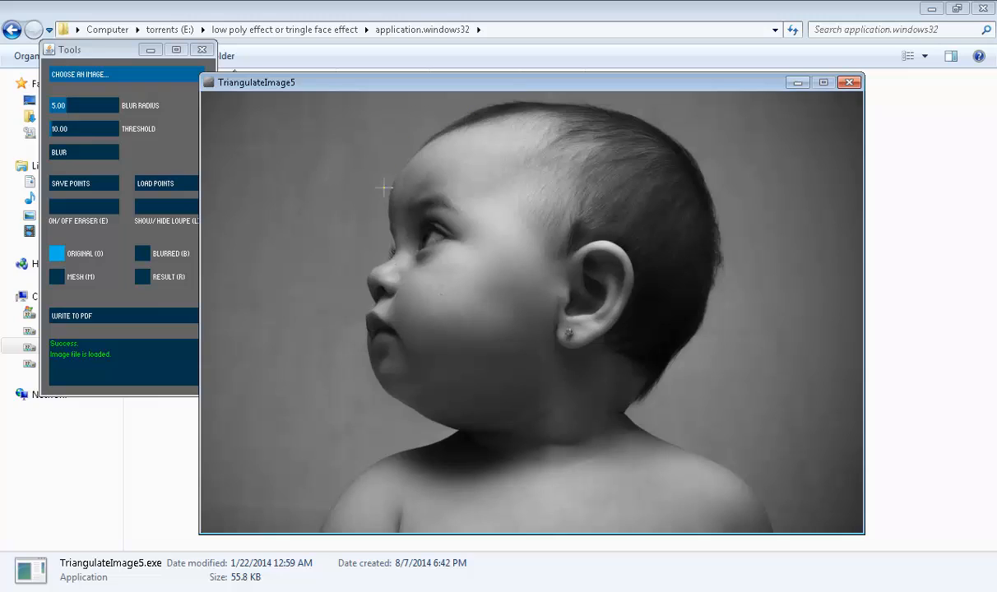
{"action": "mouse_move", "coordinate": [784, 97]}
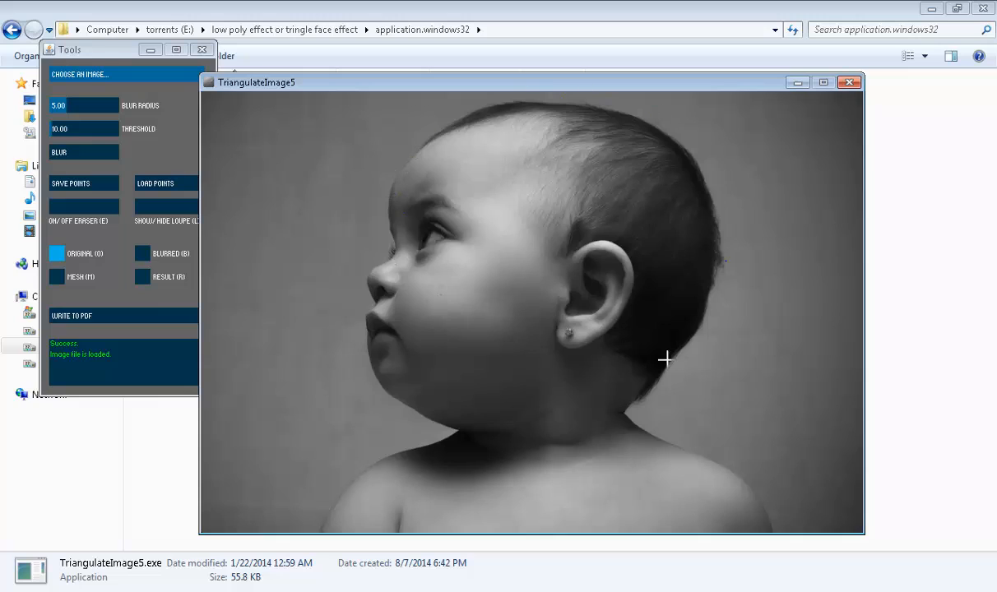
{"action": "mouse_move", "coordinate": [394, 224]}
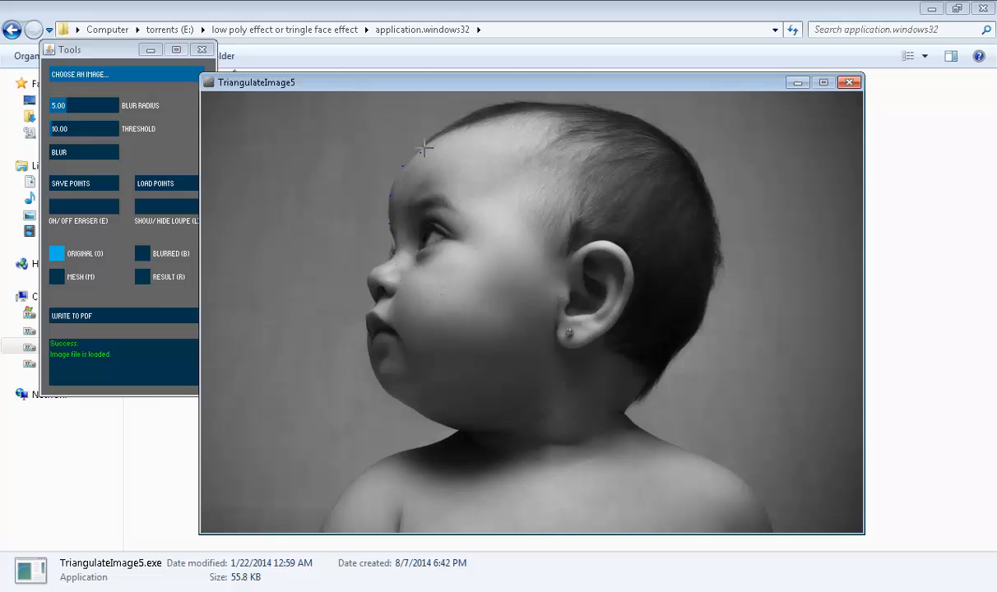
{"action": "left_click", "coordinate": [483, 107]}
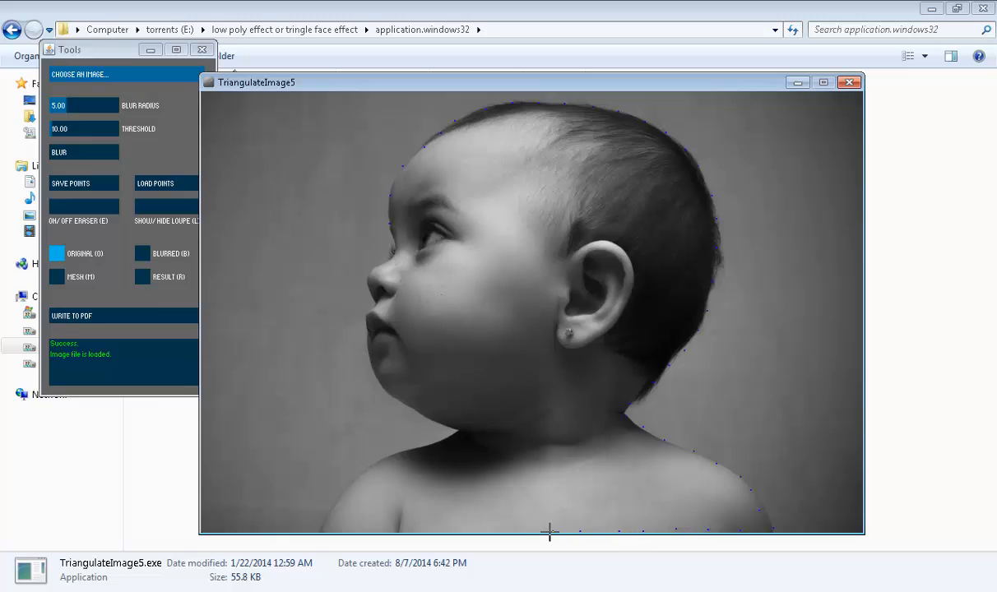
{"action": "mouse_move", "coordinate": [459, 533]}
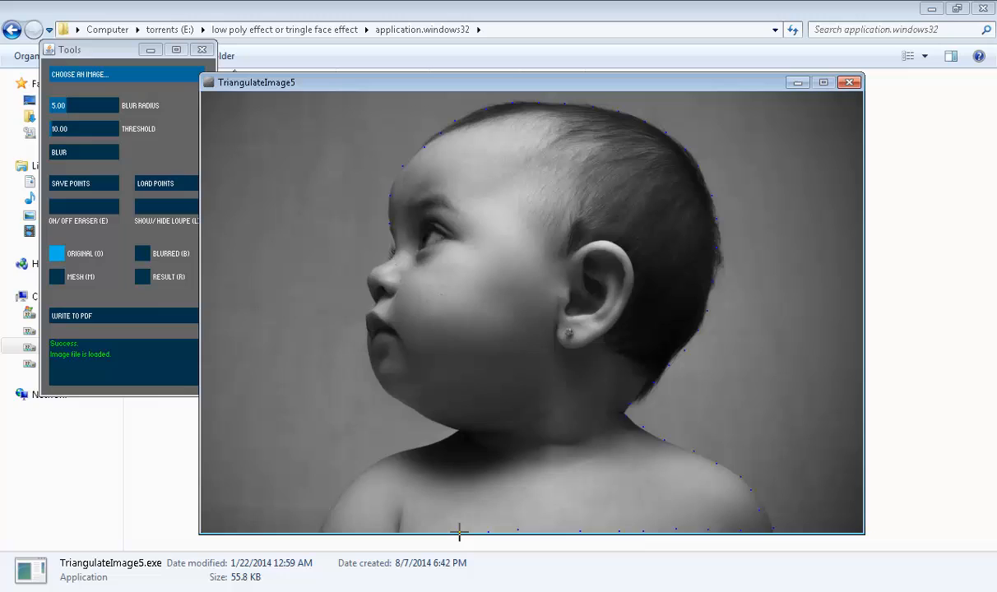
{"action": "mouse_move", "coordinate": [365, 532]}
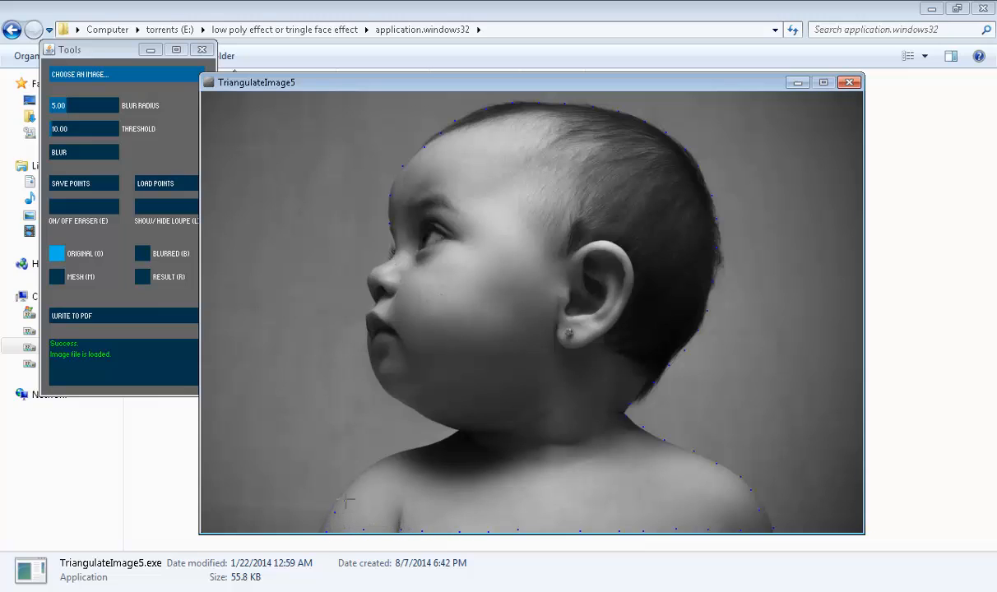
{"action": "mouse_move", "coordinate": [419, 454]}
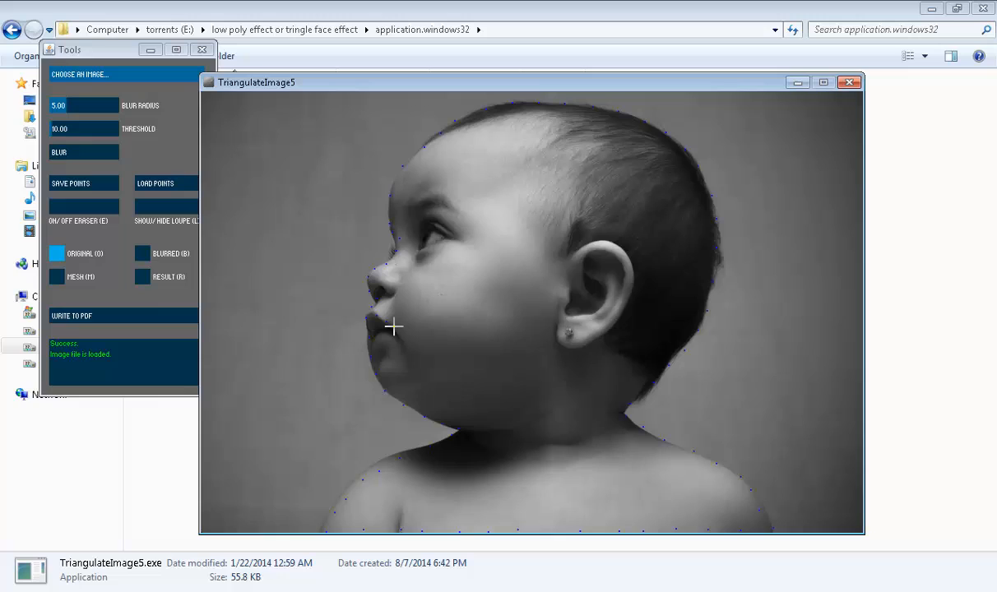
{"action": "mouse_move", "coordinate": [374, 344]}
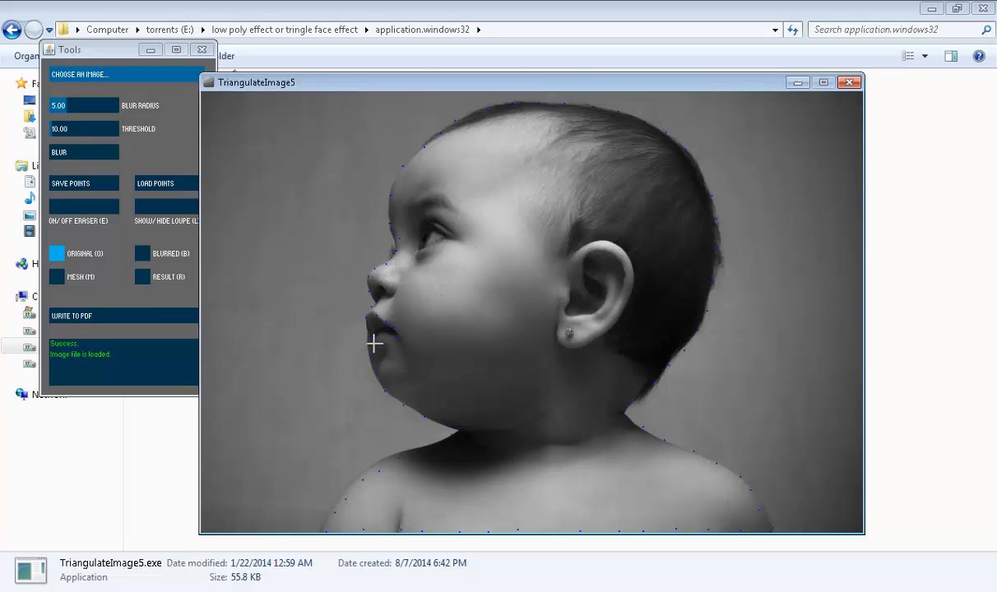
{"action": "mouse_move", "coordinate": [396, 339]}
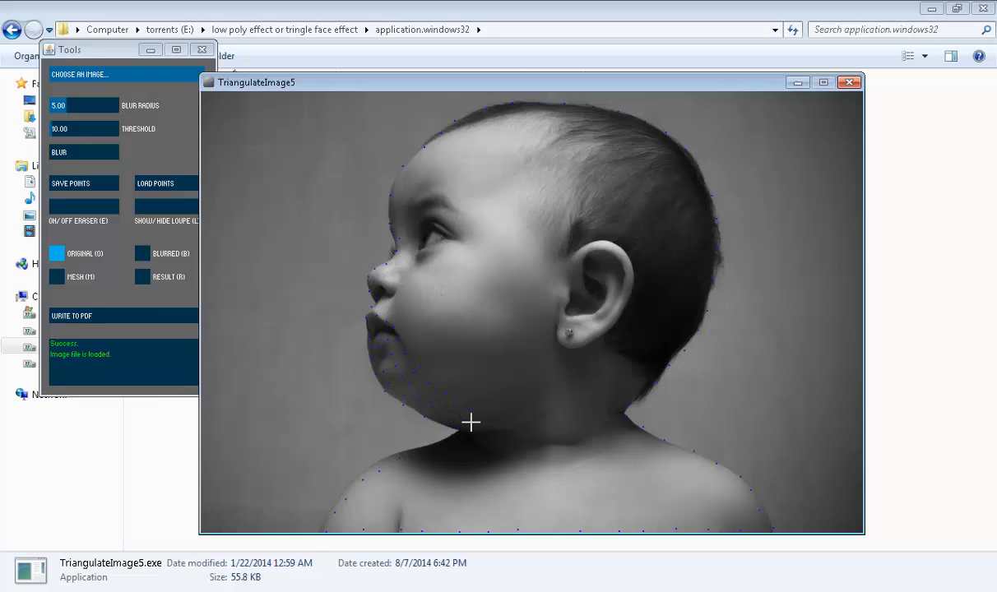
{"action": "mouse_move", "coordinate": [510, 415]}
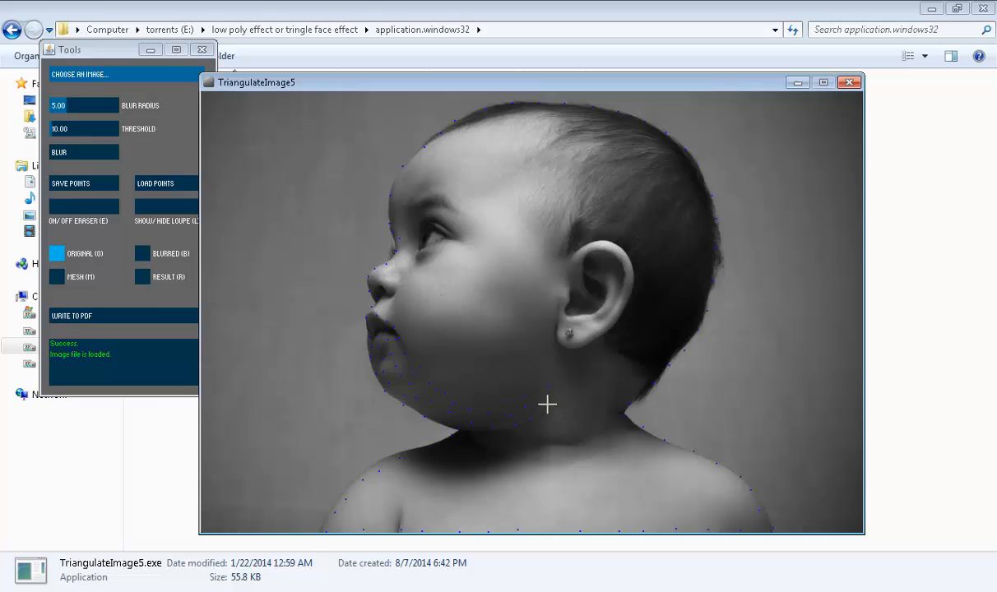
{"action": "mouse_move", "coordinate": [566, 373]}
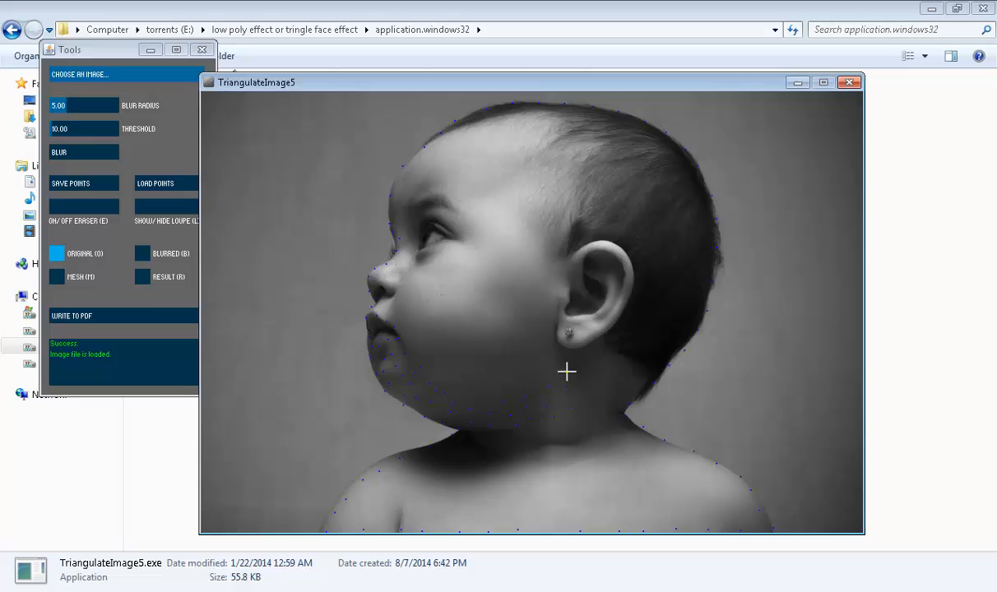
{"action": "mouse_move", "coordinate": [598, 359]}
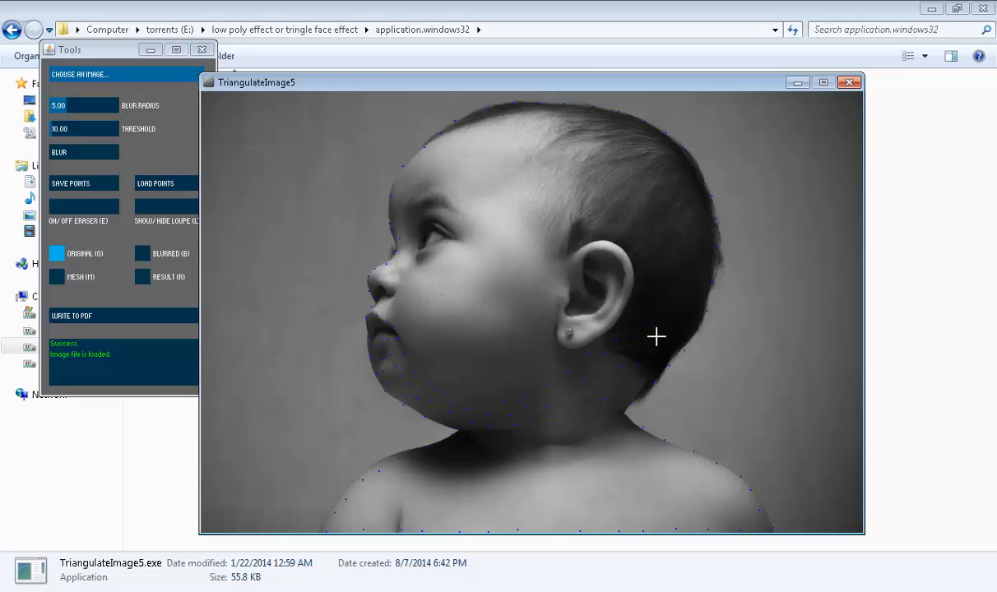
{"action": "mouse_move", "coordinate": [683, 284]}
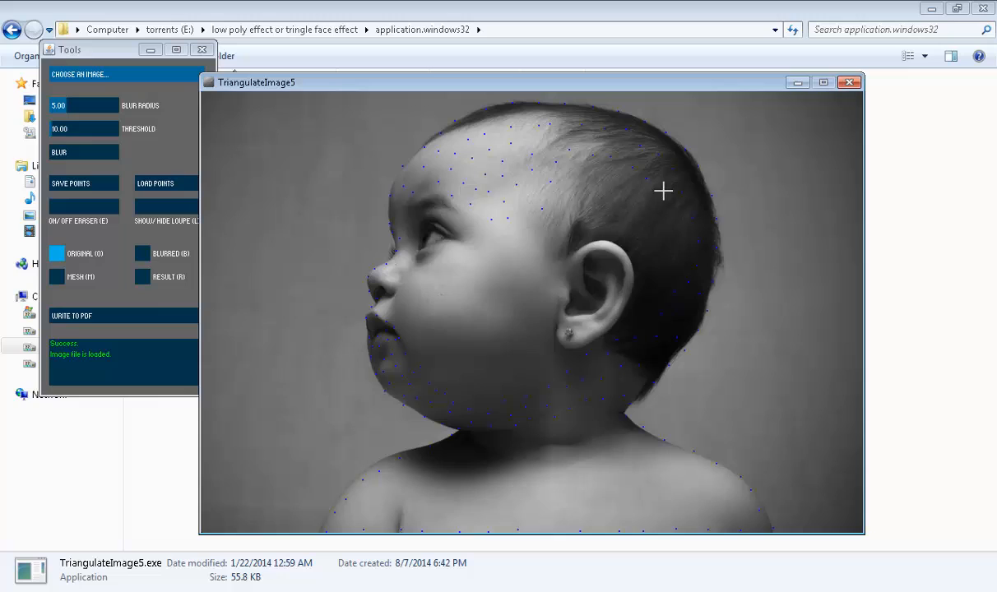
{"action": "mouse_move", "coordinate": [667, 282]}
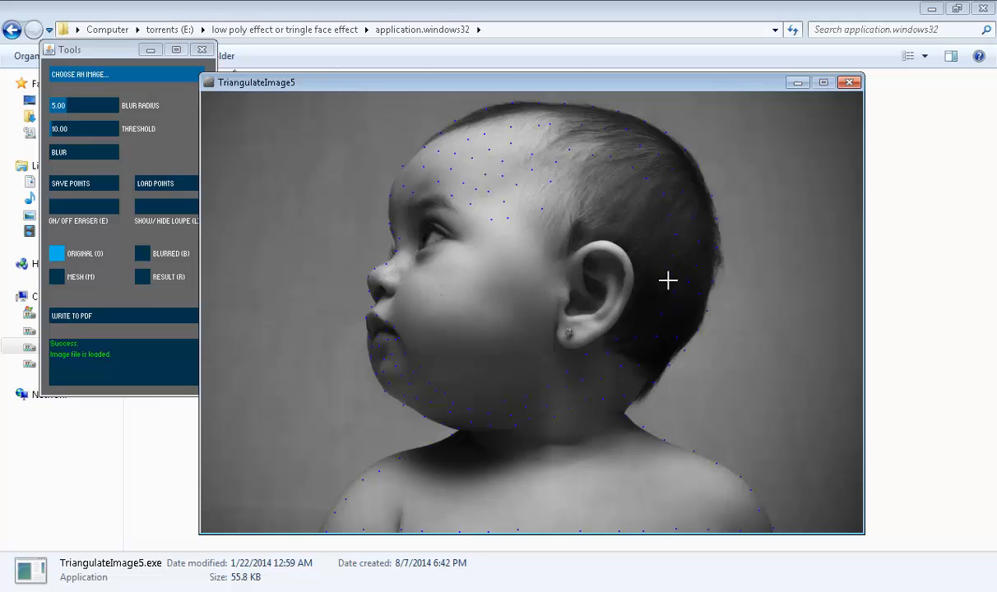
{"action": "mouse_move", "coordinate": [650, 245]}
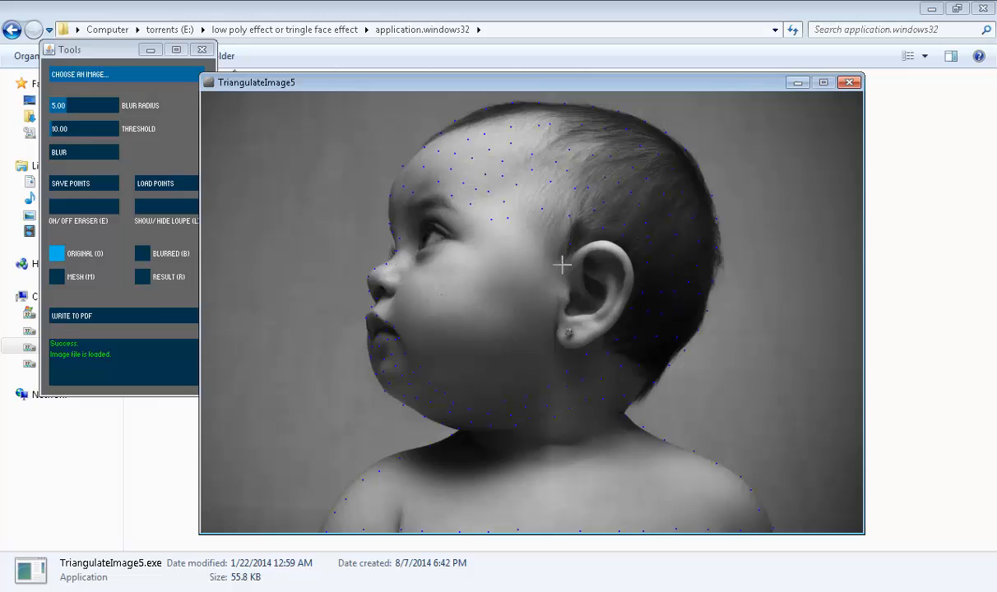
{"action": "mouse_move", "coordinate": [601, 247]}
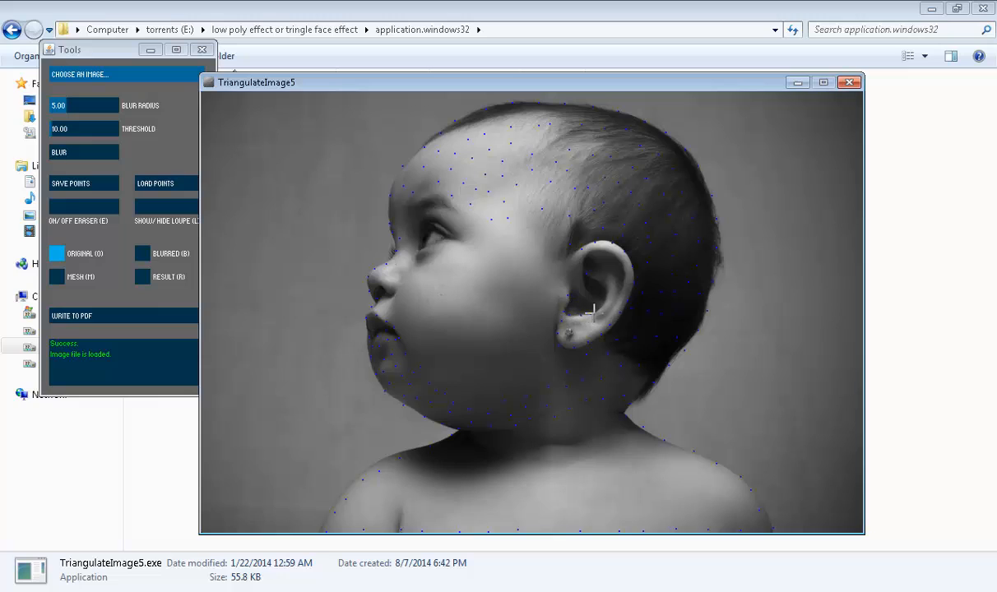
{"action": "mouse_move", "coordinate": [594, 262]}
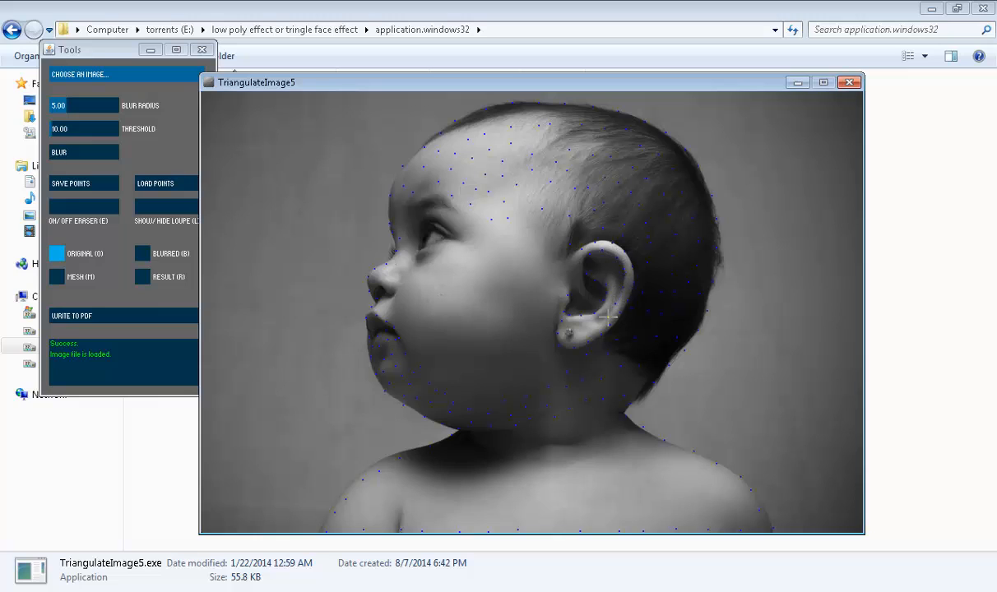
{"action": "mouse_move", "coordinate": [588, 327]}
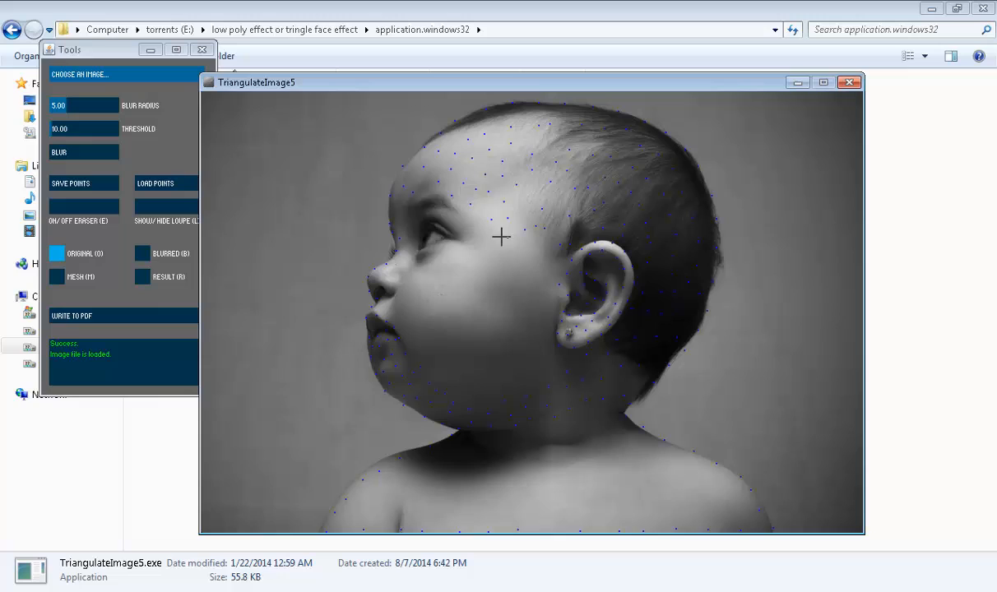
{"action": "mouse_move", "coordinate": [420, 218]}
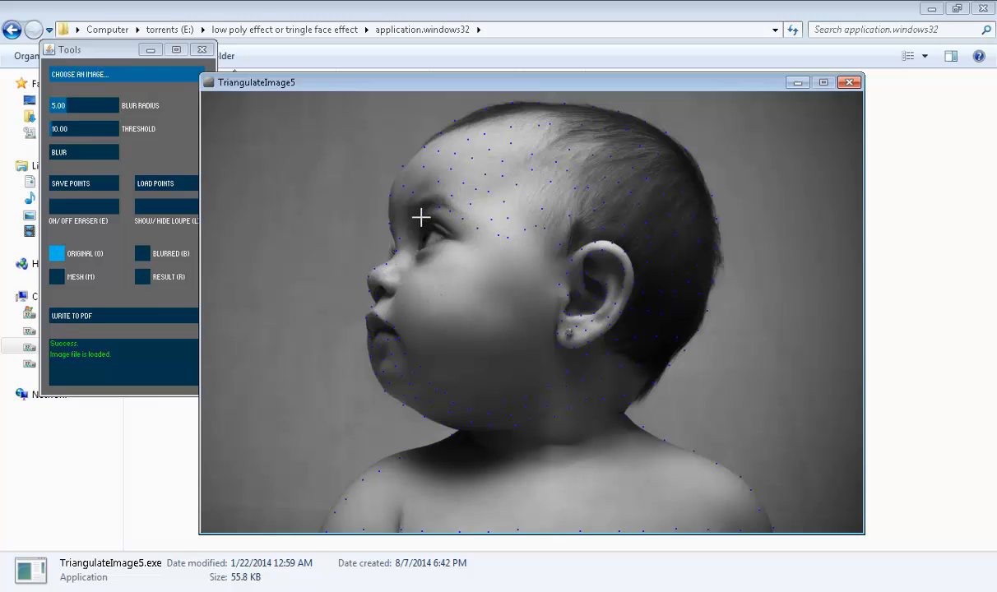
{"action": "mouse_move", "coordinate": [405, 272]}
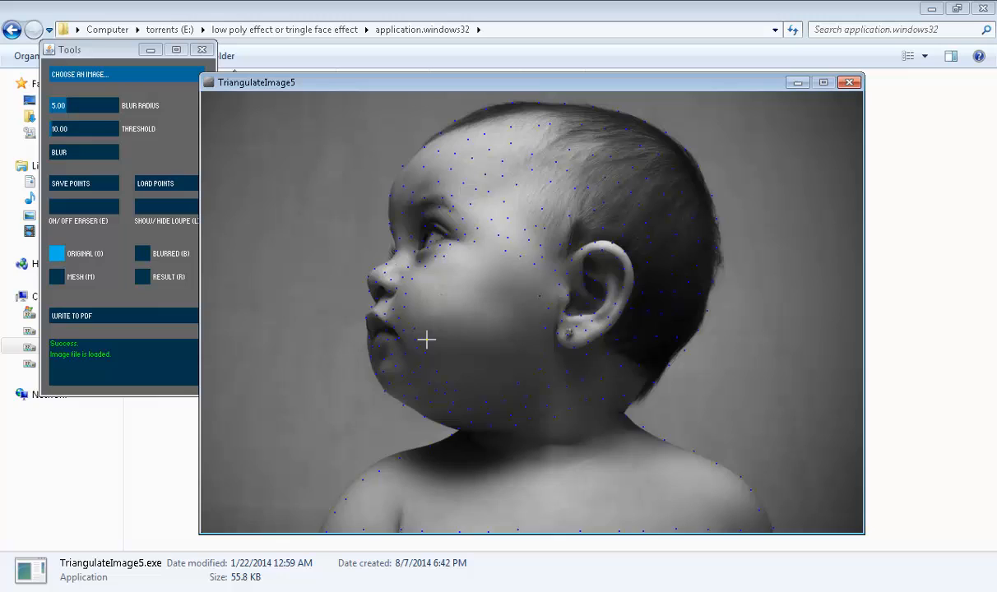
{"action": "mouse_move", "coordinate": [504, 372]}
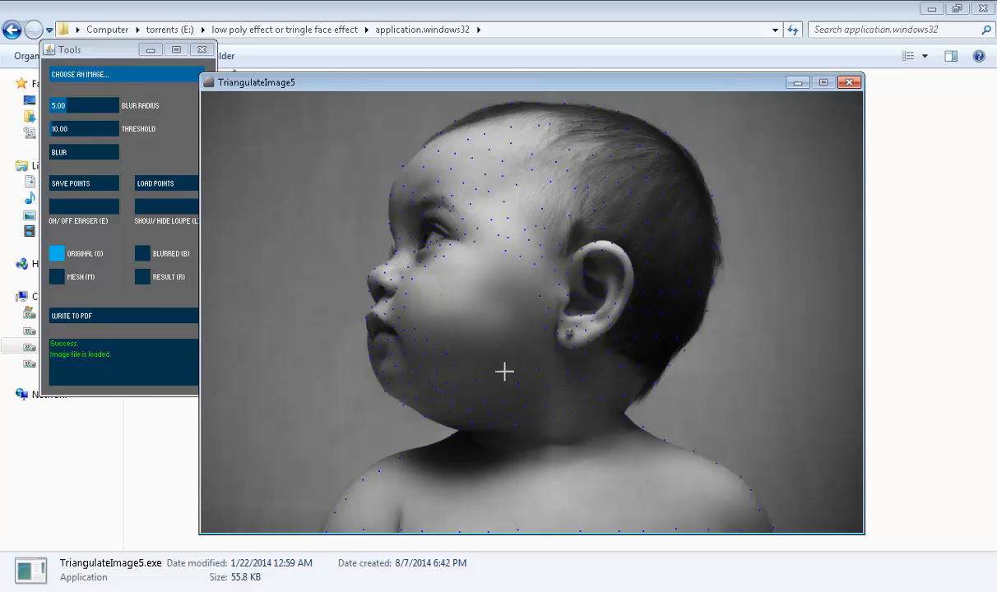
{"action": "mouse_move", "coordinate": [526, 303]}
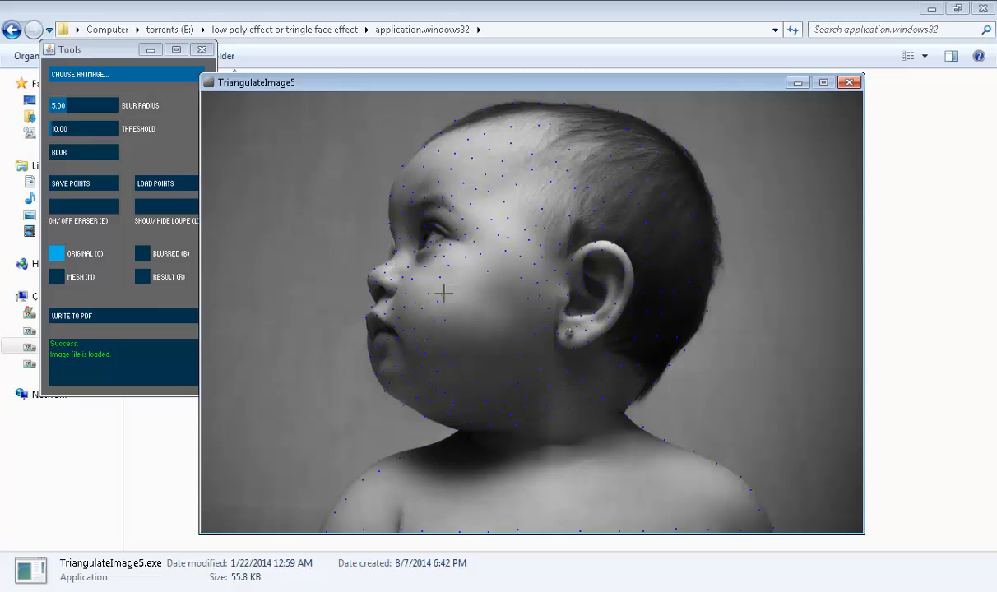
{"action": "mouse_move", "coordinate": [502, 270]}
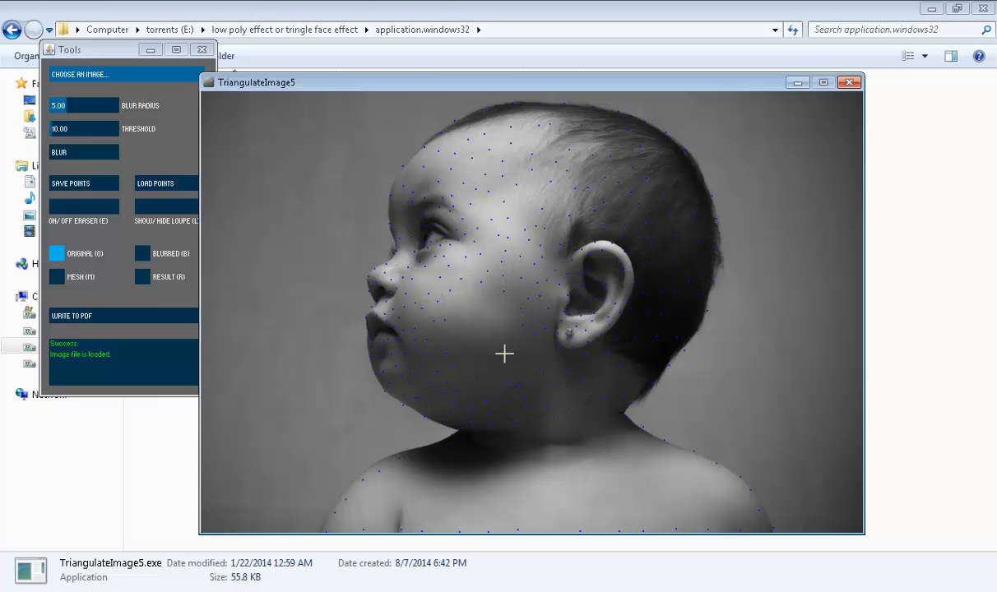
{"action": "mouse_move", "coordinate": [451, 334]}
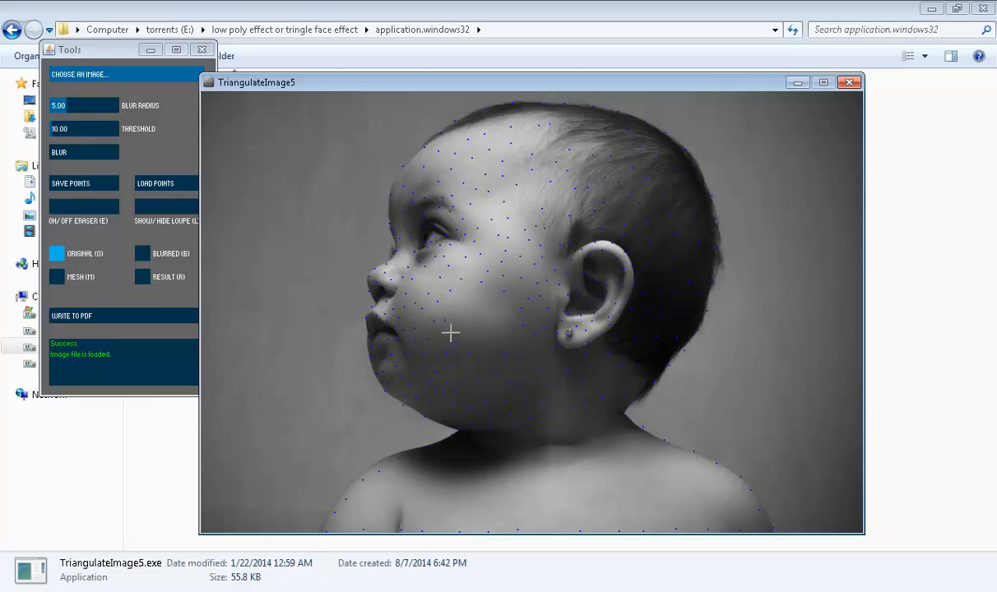
{"action": "mouse_move", "coordinate": [510, 318]}
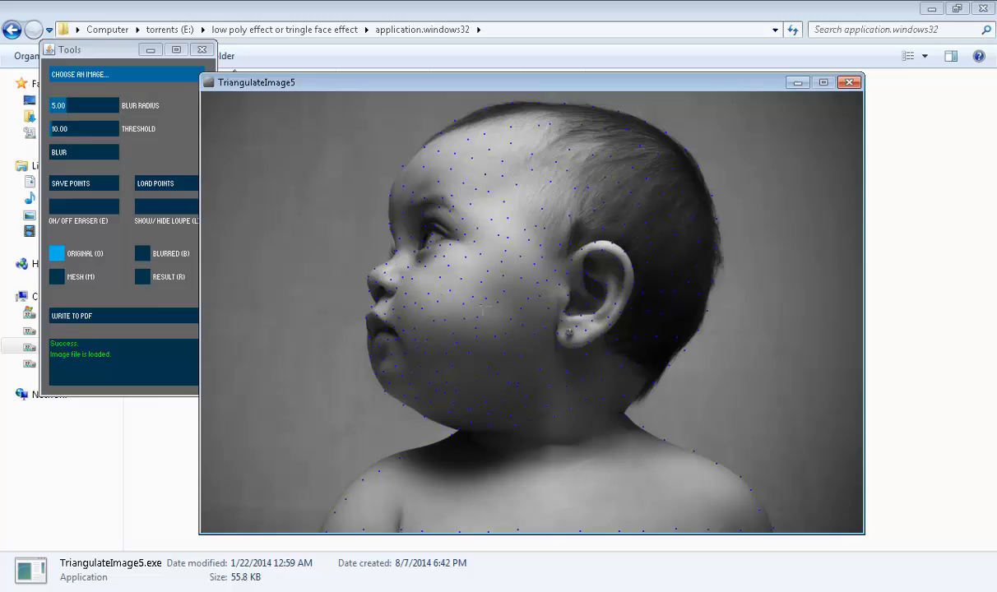
{"action": "mouse_move", "coordinate": [467, 505]}
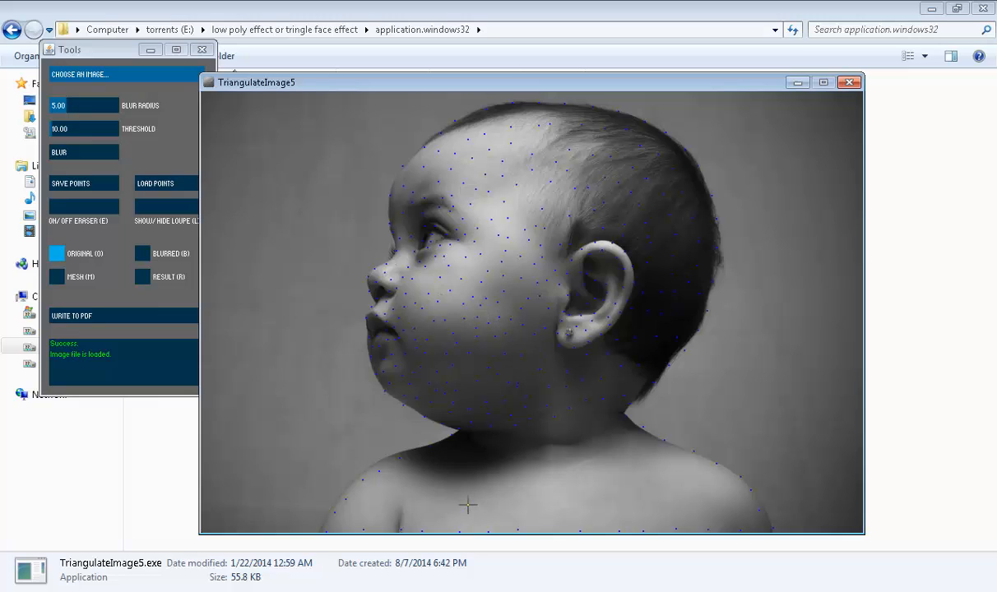
{"action": "mouse_move", "coordinate": [500, 445]}
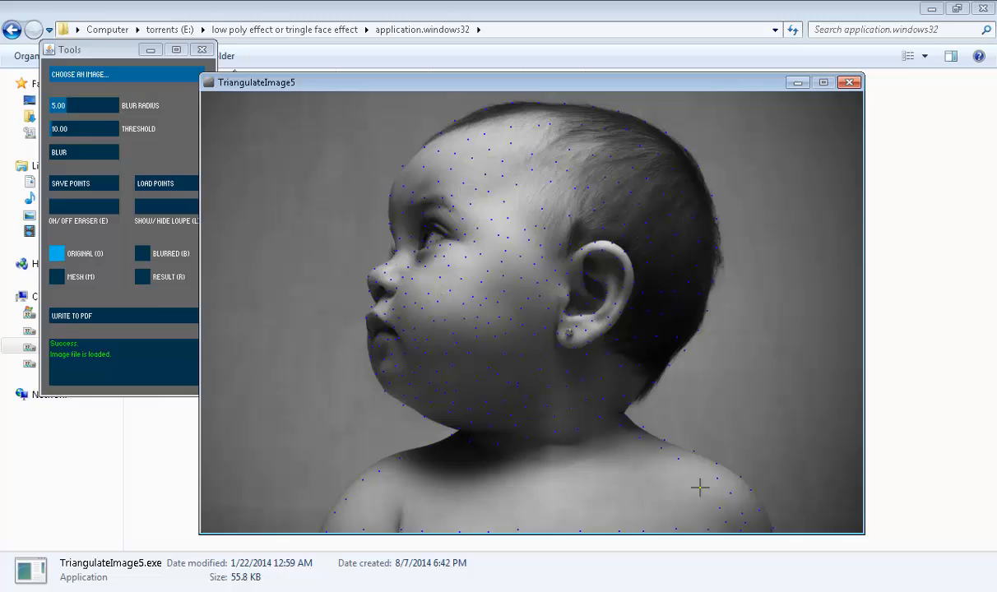
{"action": "mouse_move", "coordinate": [574, 446]}
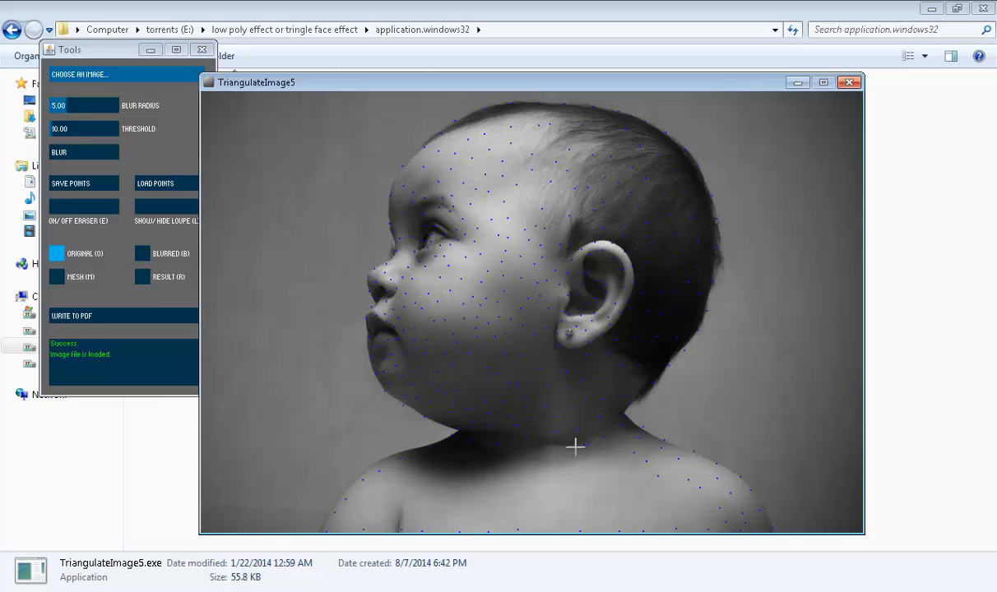
{"action": "mouse_move", "coordinate": [413, 470]}
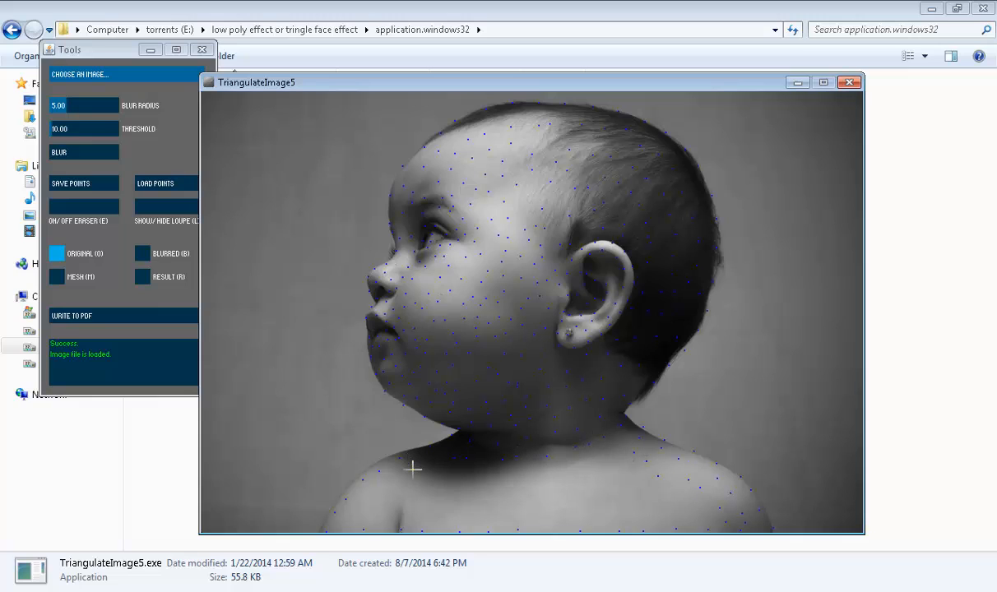
{"action": "mouse_move", "coordinate": [405, 495]}
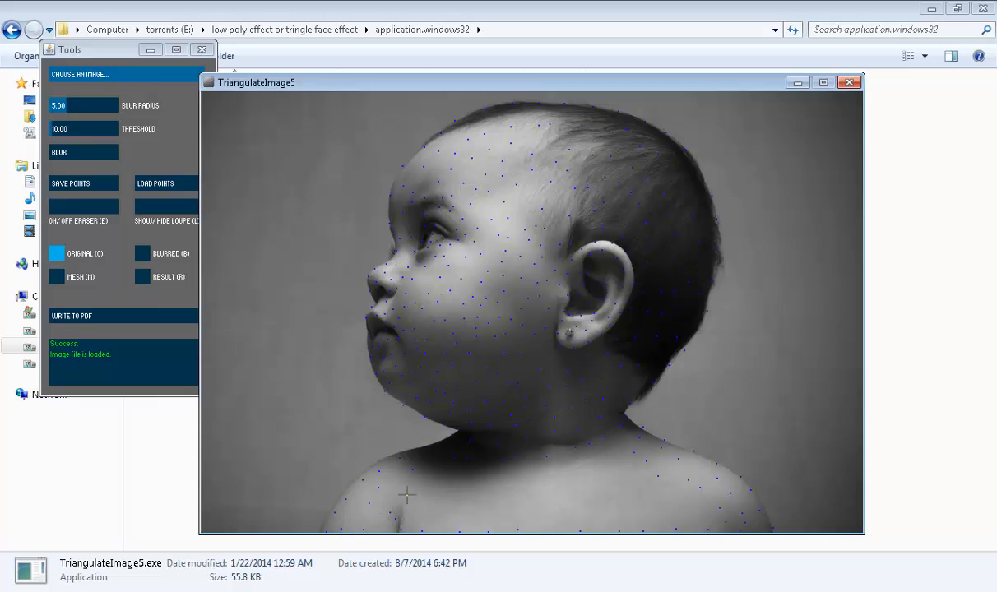
{"action": "mouse_move", "coordinate": [474, 476]}
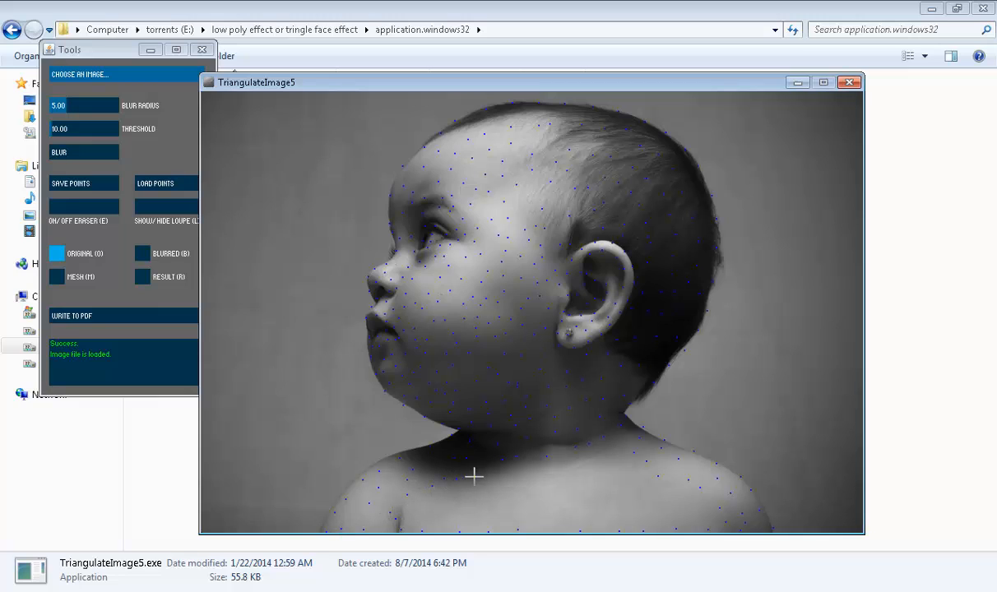
{"action": "mouse_move", "coordinate": [576, 473]}
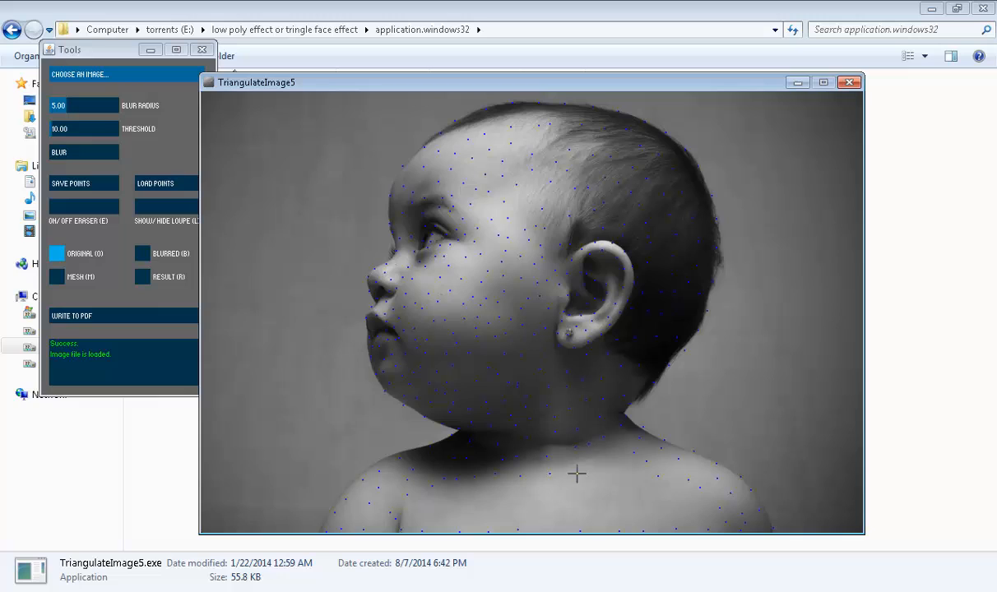
{"action": "mouse_move", "coordinate": [613, 477]}
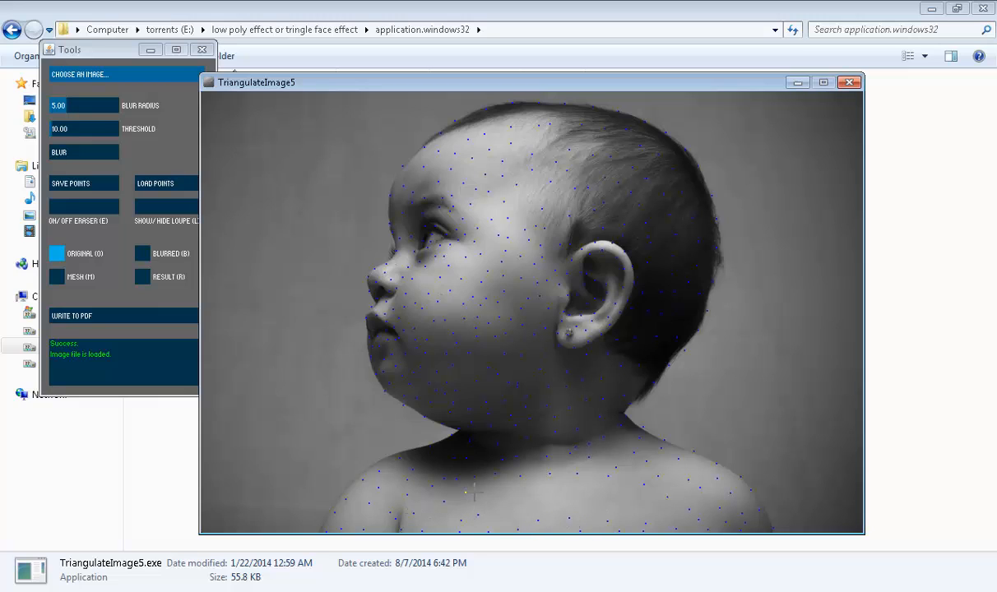
{"action": "mouse_move", "coordinate": [642, 501]}
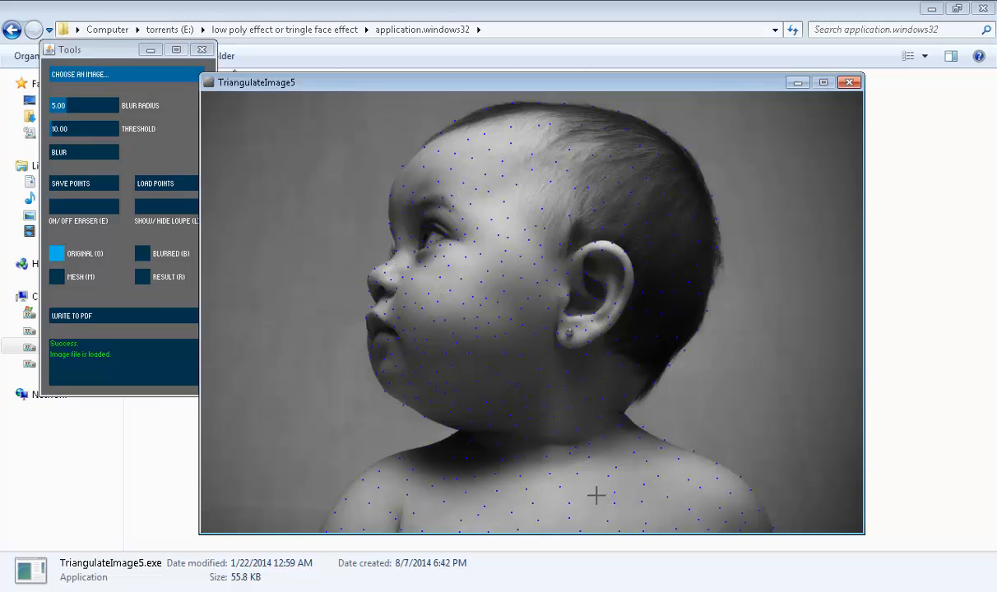
{"action": "mouse_move", "coordinate": [479, 374]}
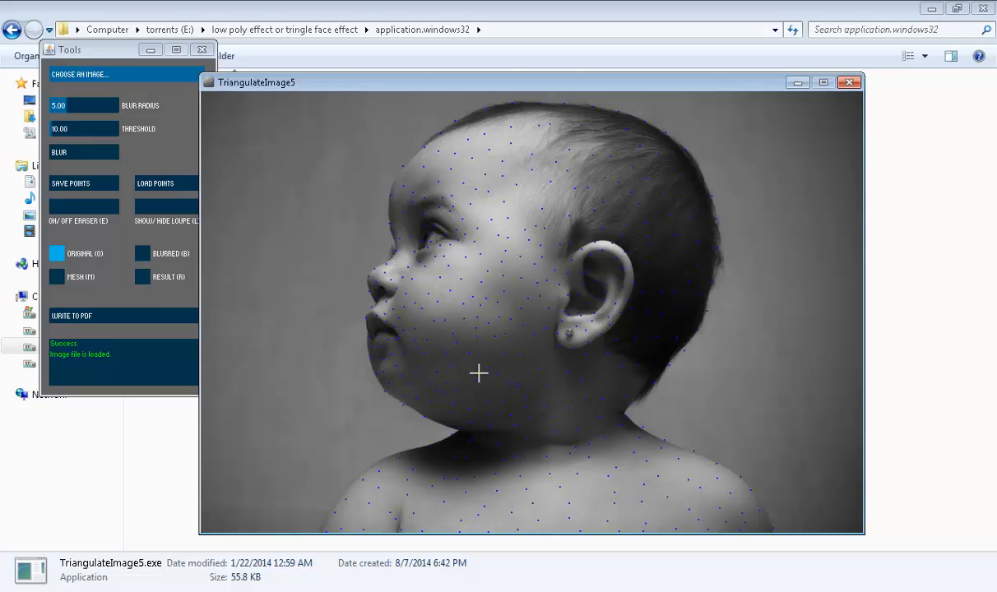
- Switch the Tools window to RESULT view to show the shaded grey triangles
{"action": "left_click", "coordinate": [141, 276]}
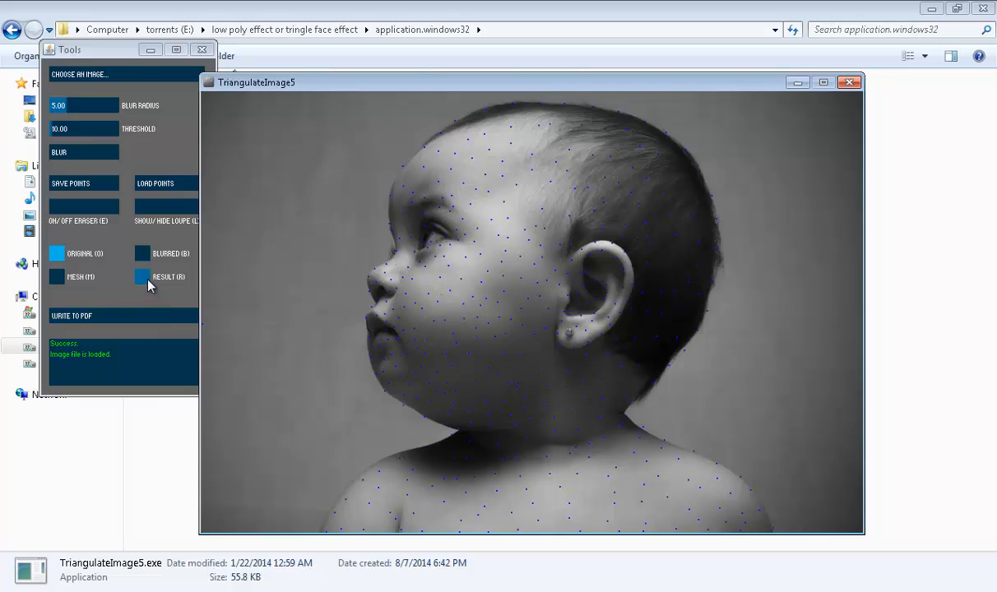
{"action": "left_click", "coordinate": [142, 277]}
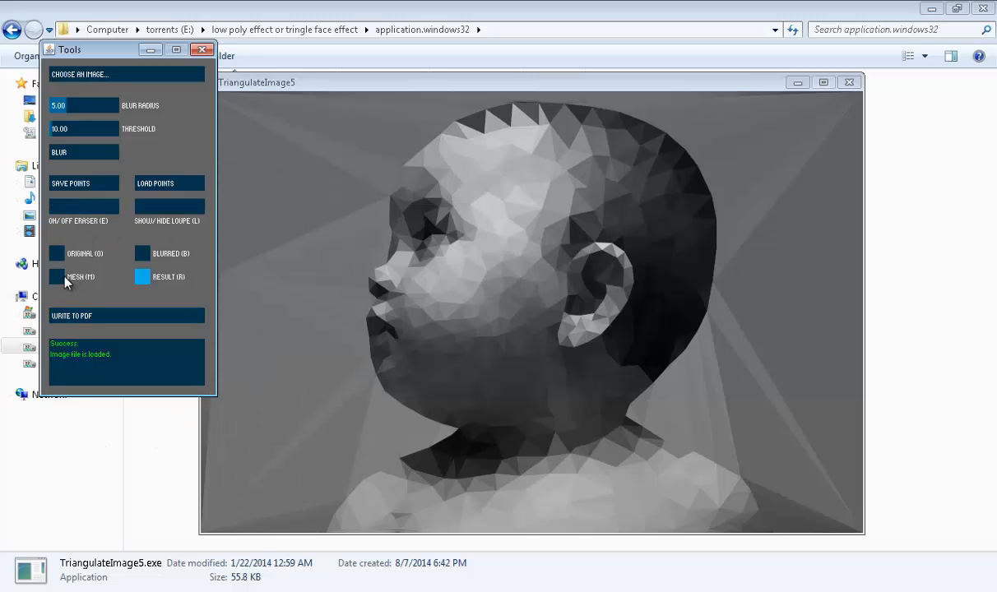
- Inspect the triangle mesh wireframe, then return to the shaded low-poly result
{"action": "left_click", "coordinate": [56, 276]}
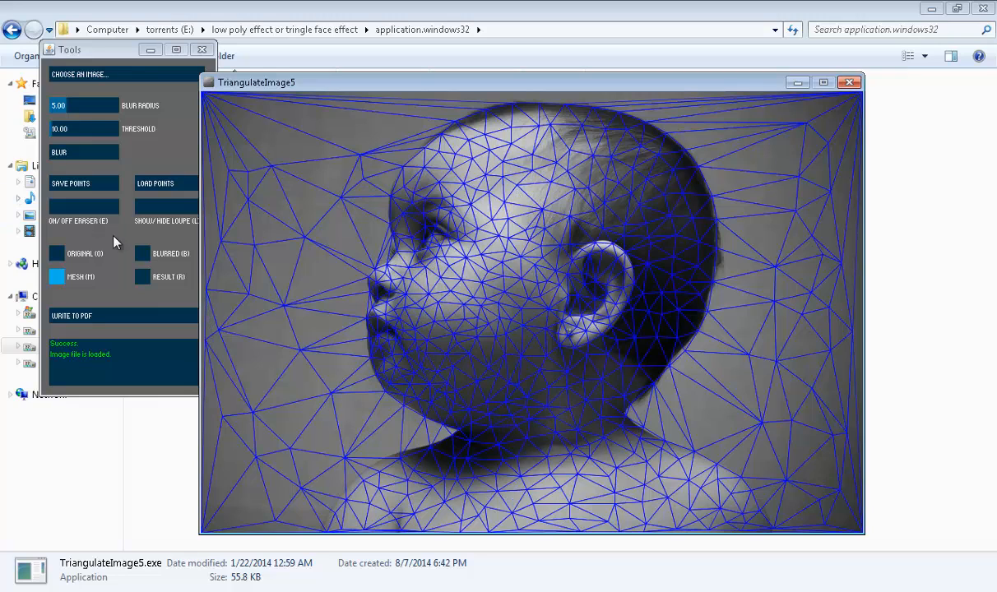
{"action": "left_click", "coordinate": [142, 277]}
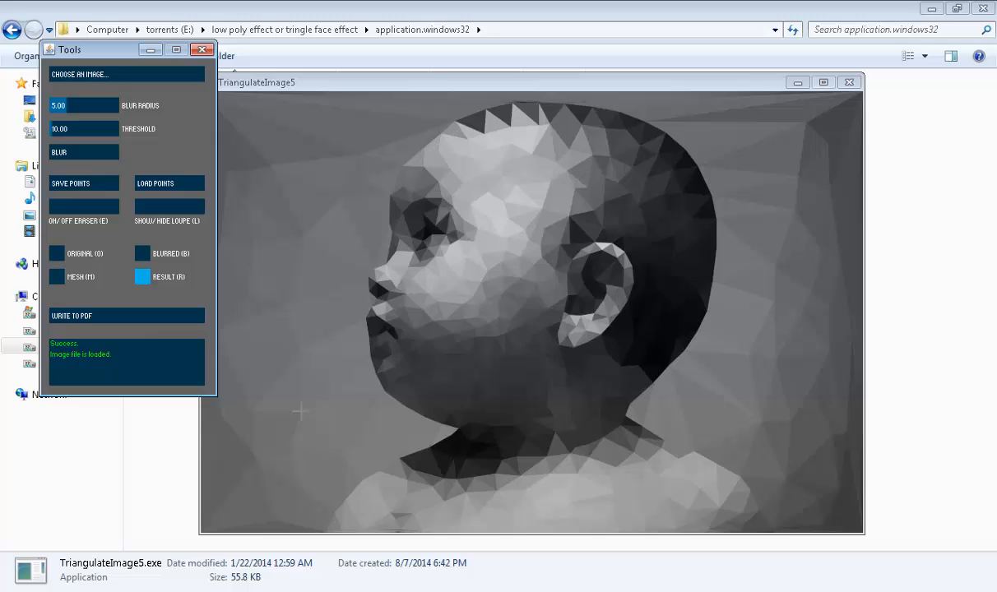
{"action": "mouse_move", "coordinate": [293, 410]}
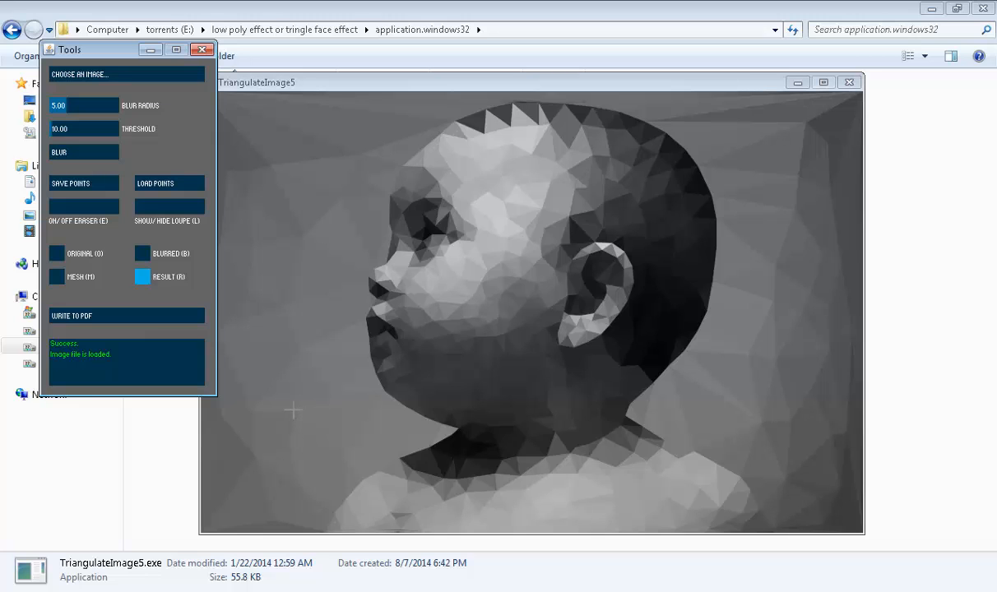
- Save the plotted points to the Desktop as 'arun'
{"action": "left_click", "coordinate": [70, 183]}
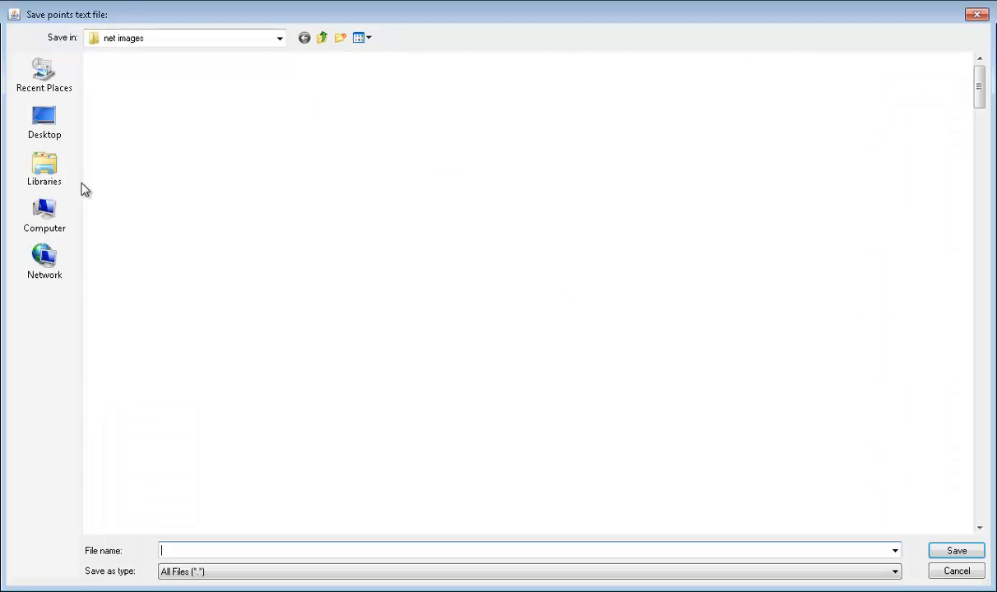
{"action": "left_click", "coordinate": [44, 122]}
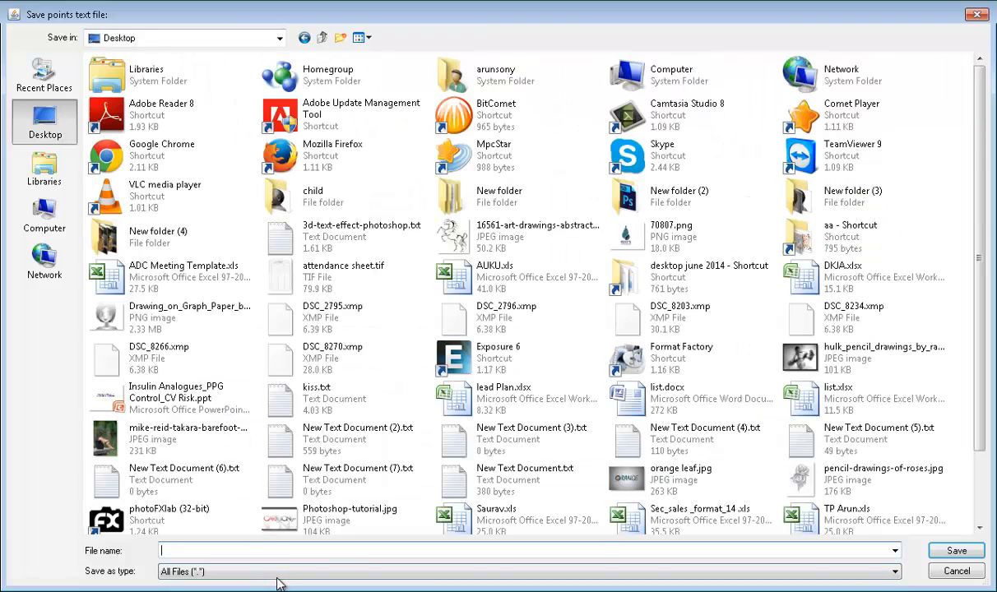
{"action": "left_click", "coordinate": [892, 571]}
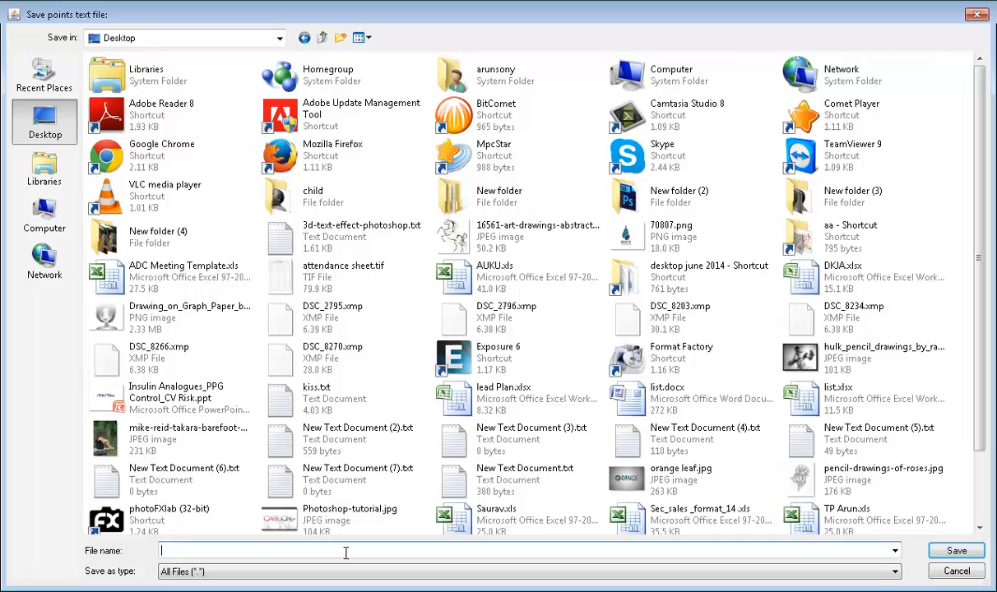
{"action": "type", "text": "arun"}
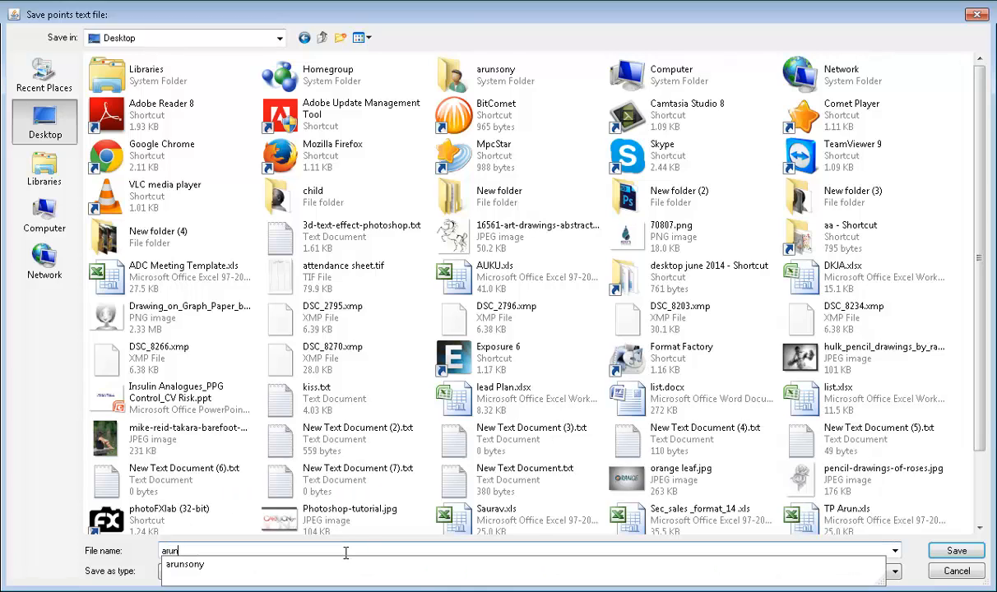
{"action": "left_click", "coordinate": [956, 552]}
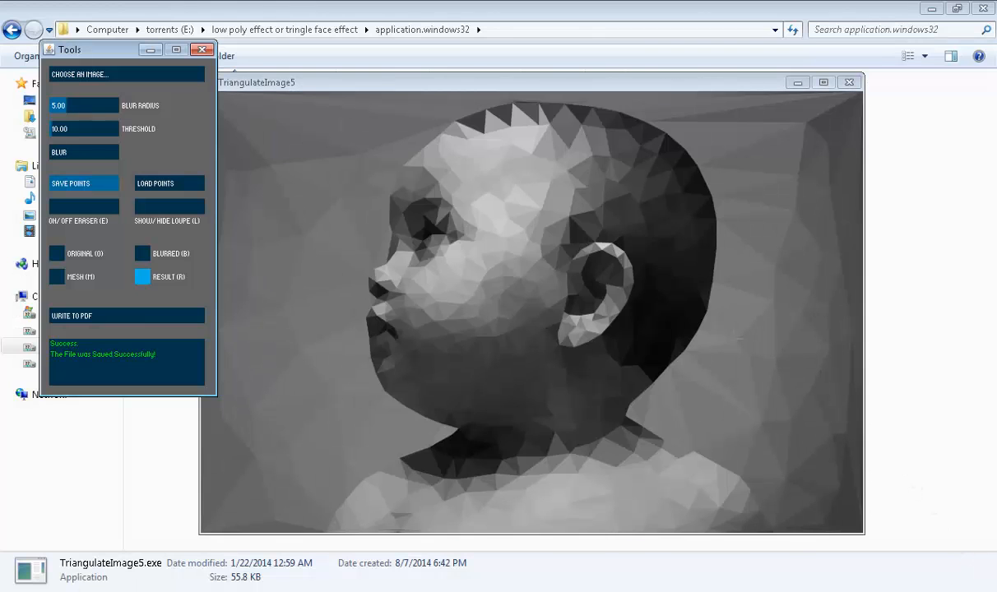